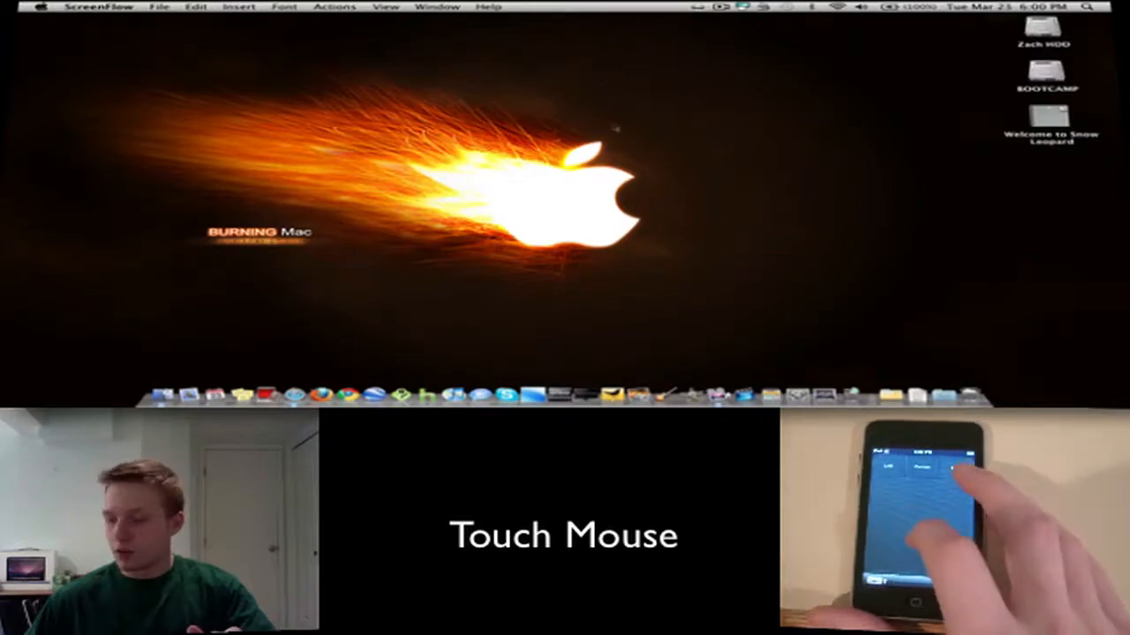
pyautogui.moveTo(706, 178)
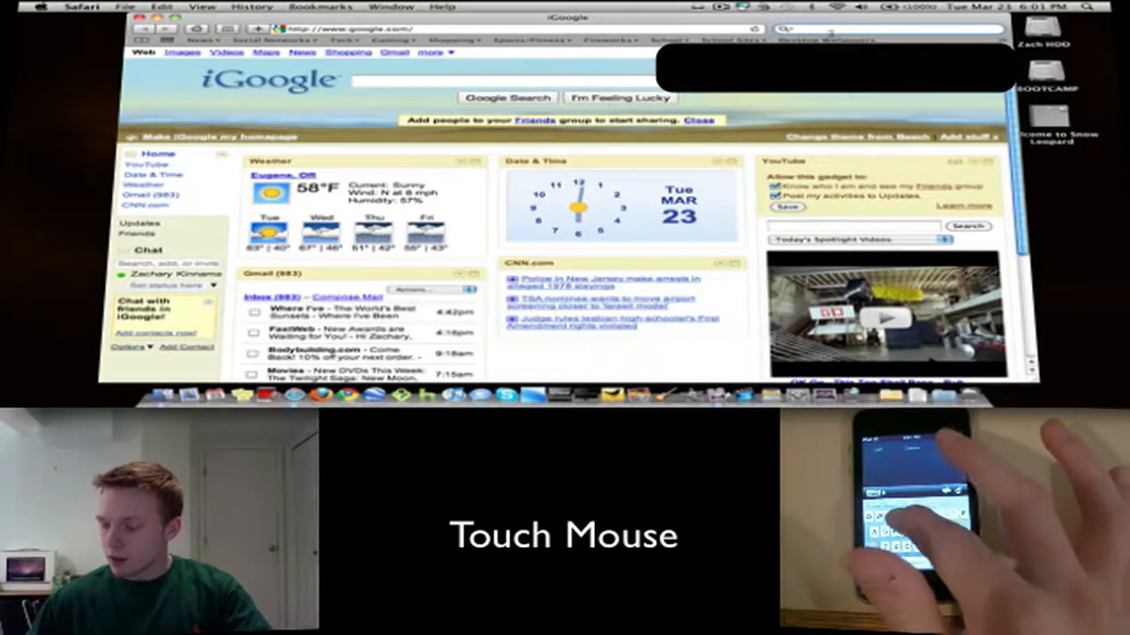
# Enter the test phrase 'thi' into the iGoogle search field from the iPod keyboard.
pyautogui.write('thi')
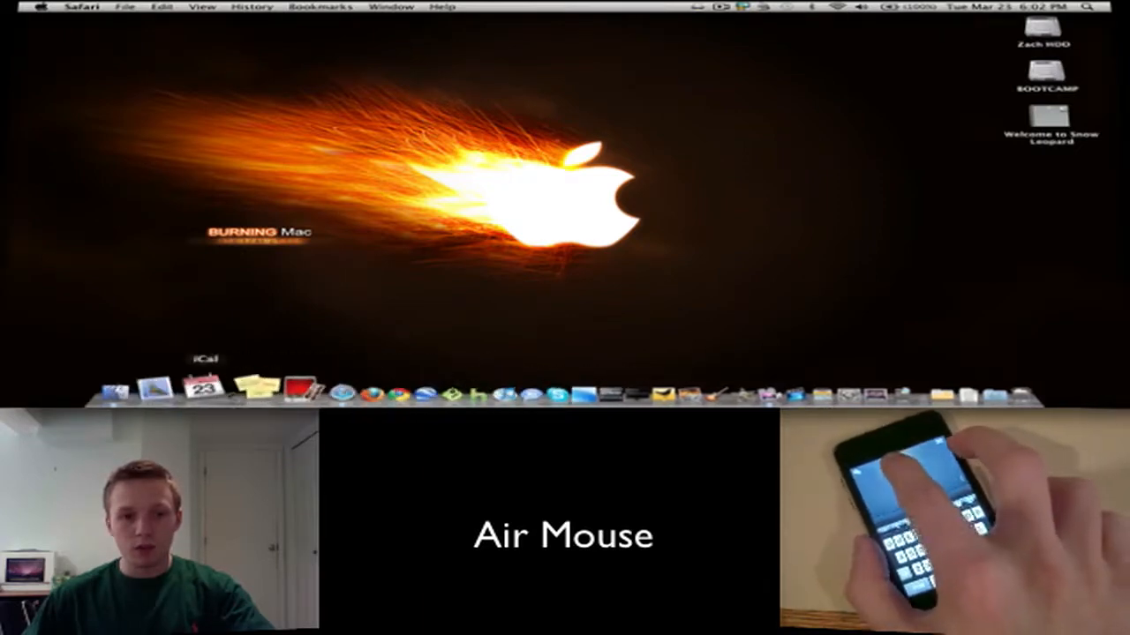
# Reopen the Safari window from the Dock using AirMouse so google.com loads.
pyautogui.click(289, 388)
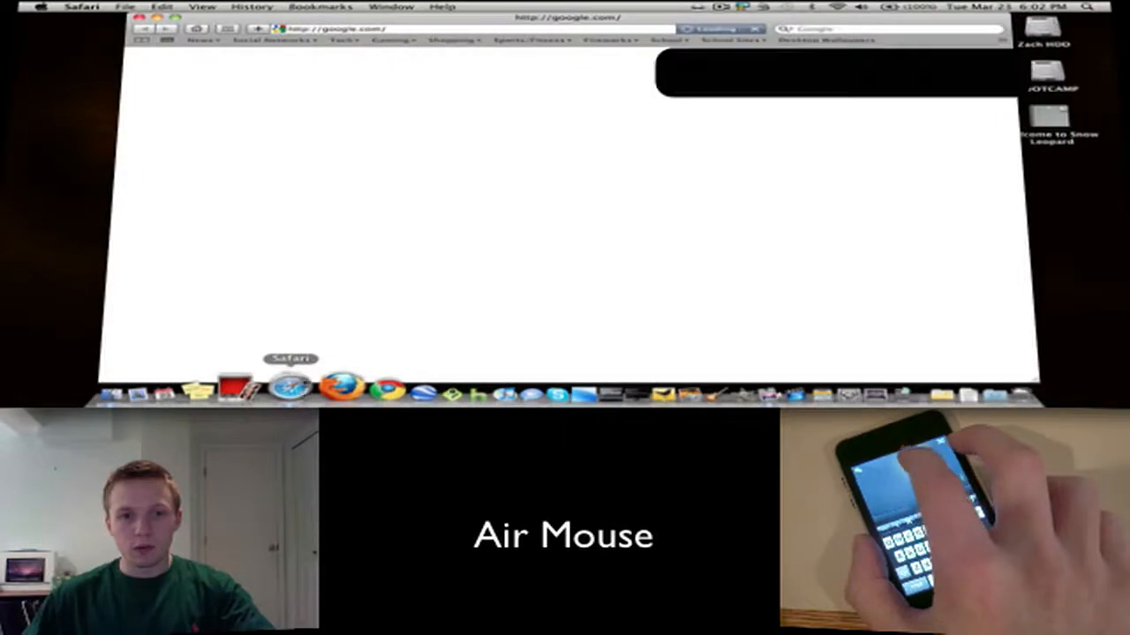